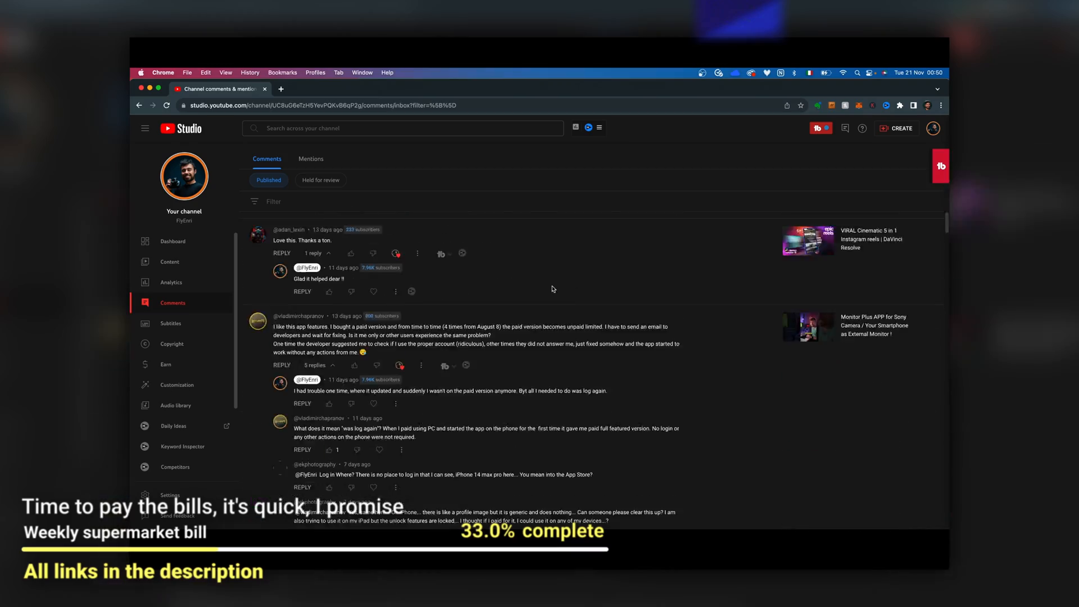
Generate H.264 8 bit 4:2:0 1080p proxies for the footage watch folder.
scroll("down", 3)
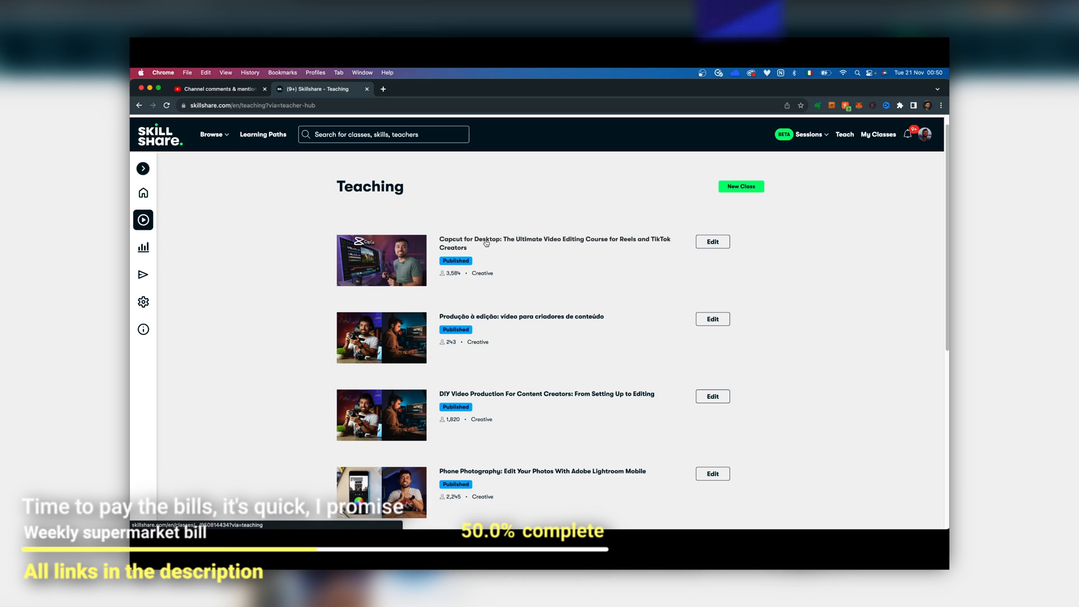
left_click(554, 242)
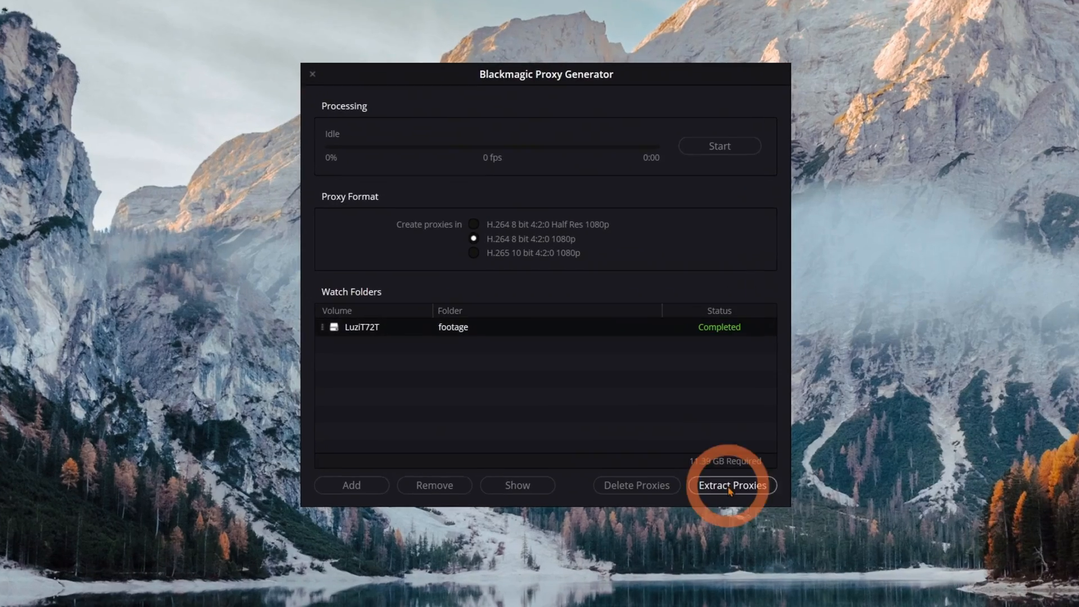
Extract the finished proxies and pick a destination folder in the Select Folder dialog.
left_click(732, 485)
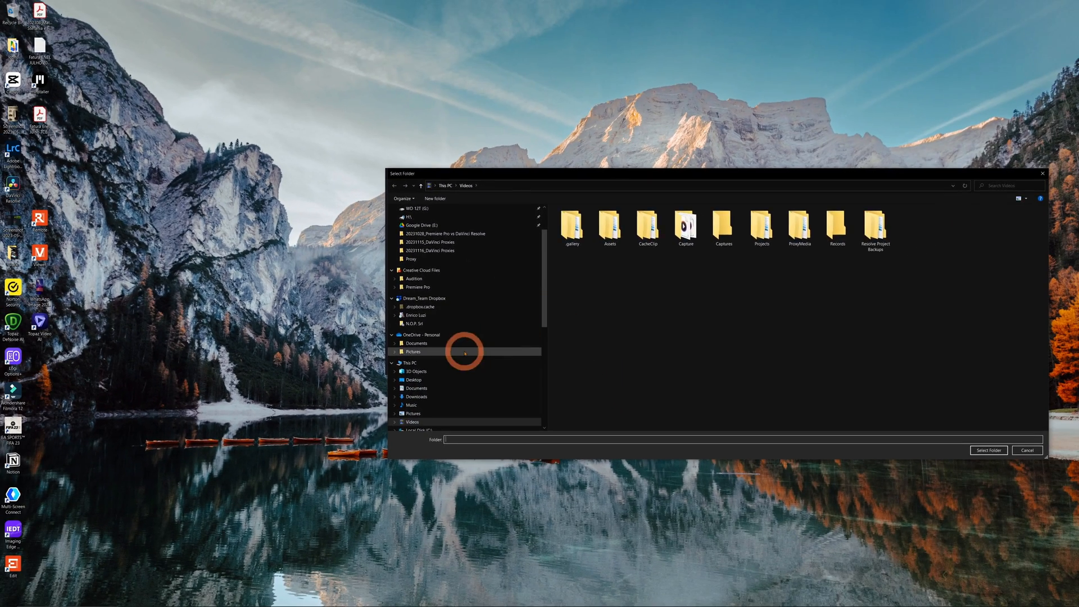
left_click(988, 450)
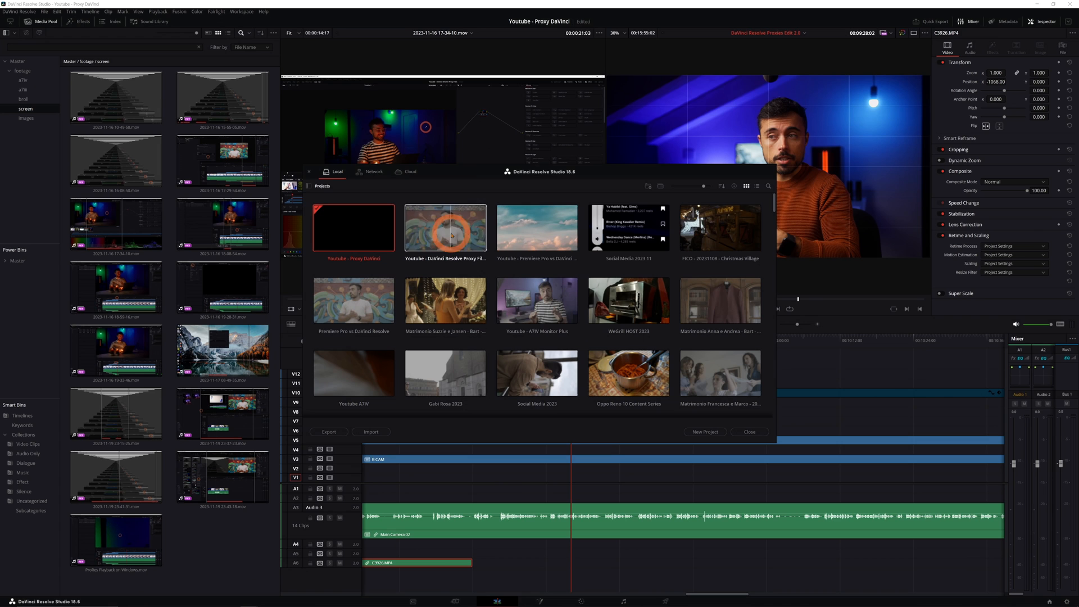
Export the Youtube - DaVinci Resolve Proxy Files project as a project archive.
right_click(445, 227)
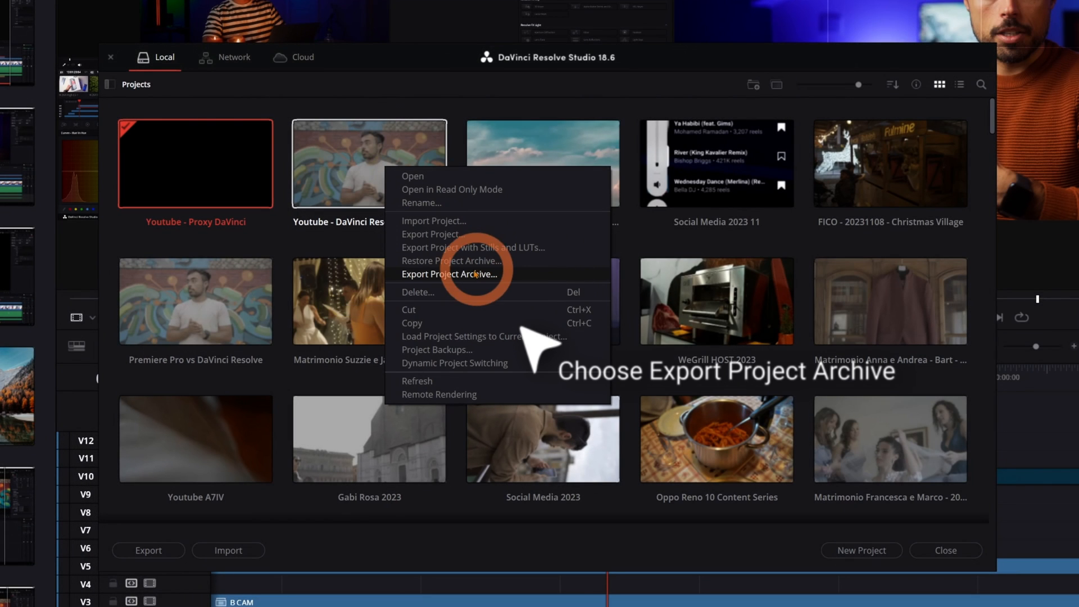
left_click(448, 273)
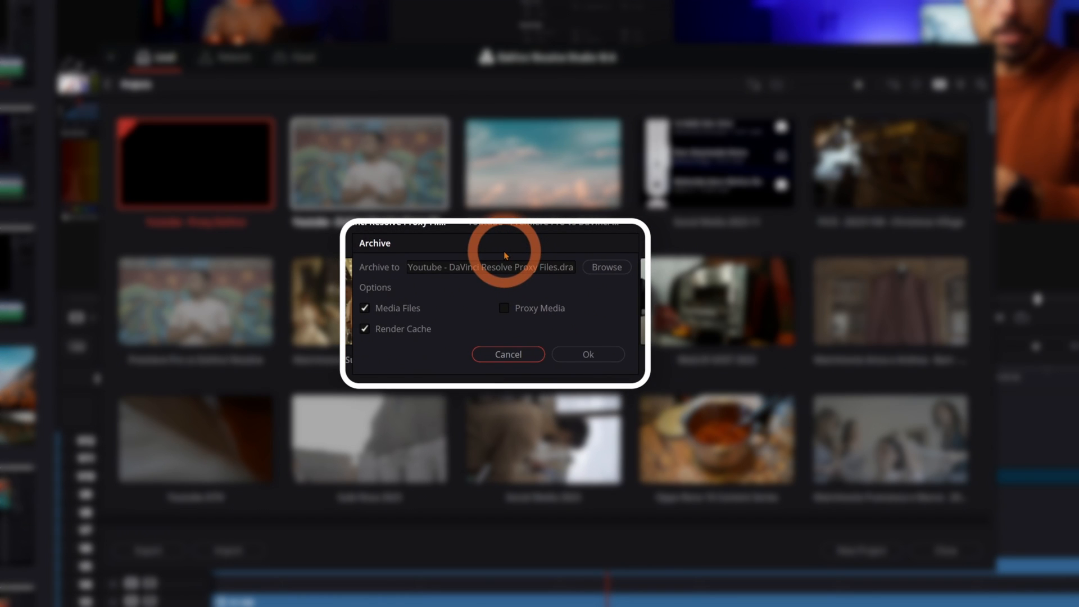
Include Proxy Media in the archive and exclude Media Files and Render Cache.
left_click(504, 308)
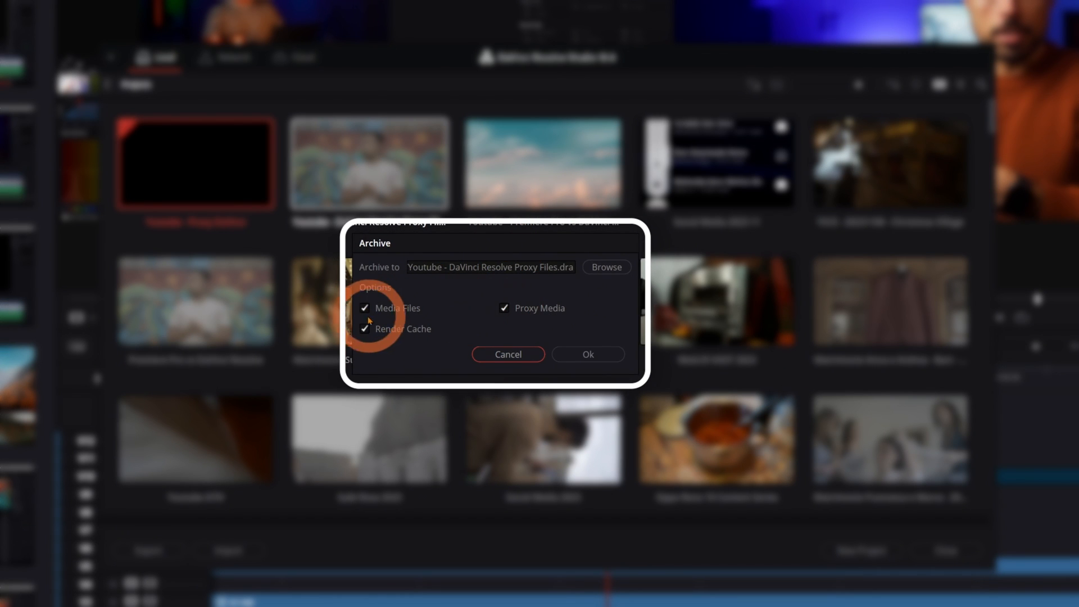
left_click(365, 307)
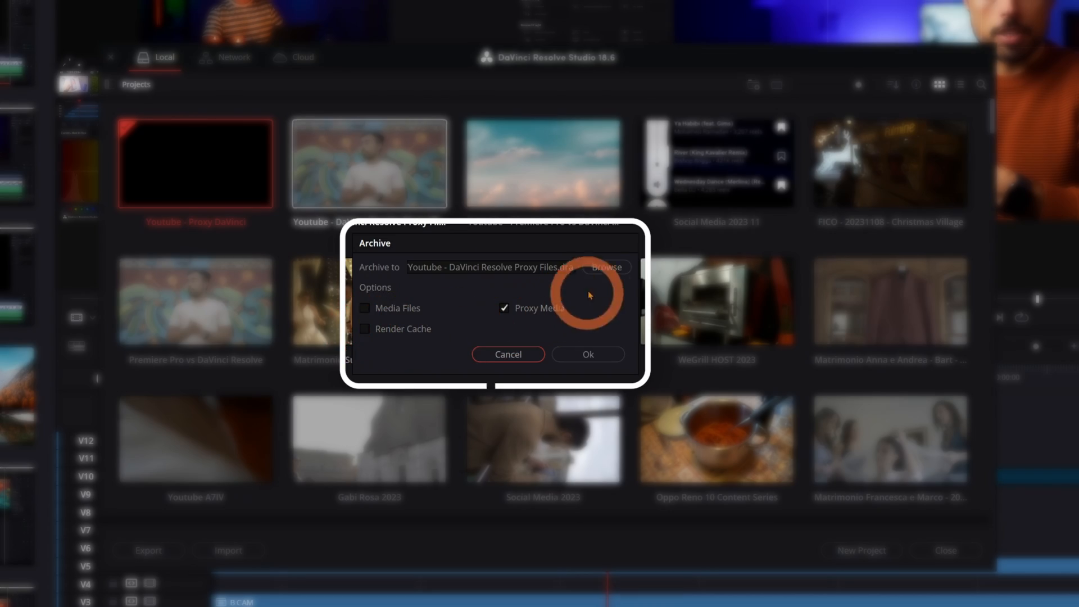